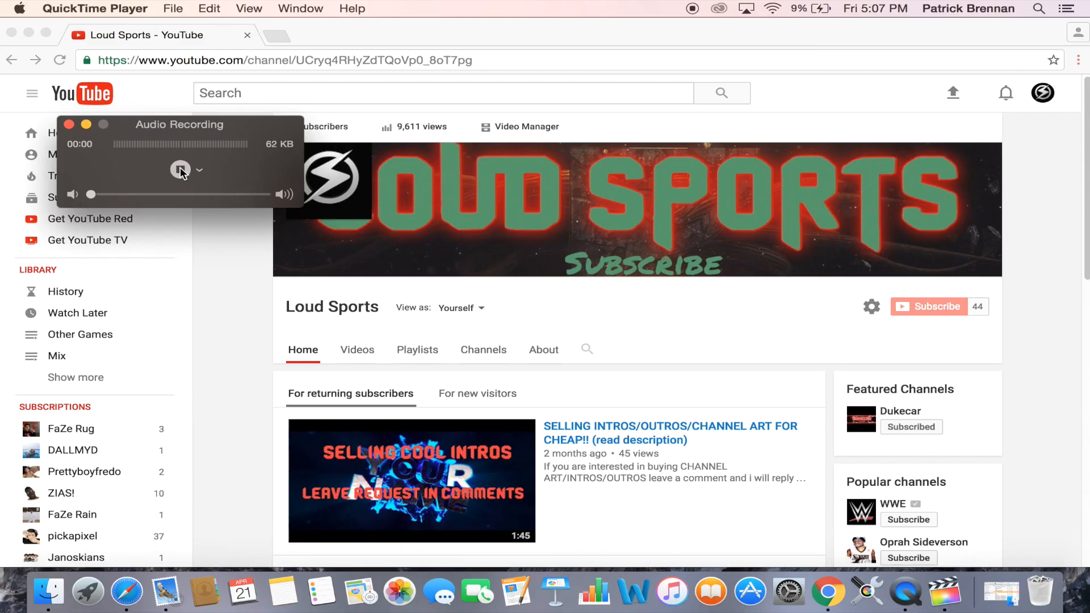
# Step: Browse the Loud Sports YouTube channel page, scrolling down and back up
pyautogui.click(402, 80)
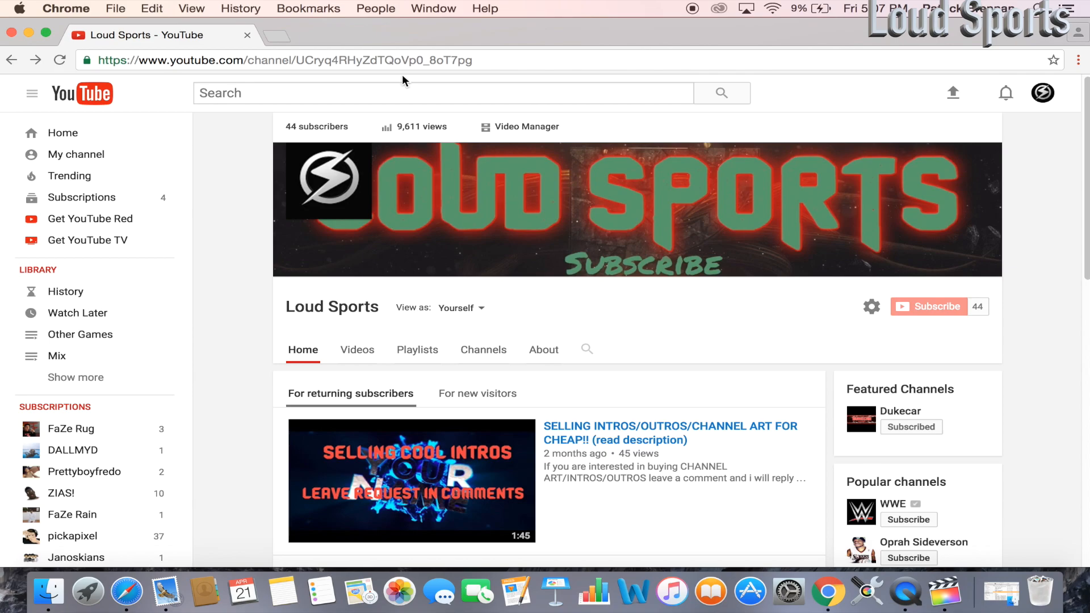
pyautogui.scroll(-3)
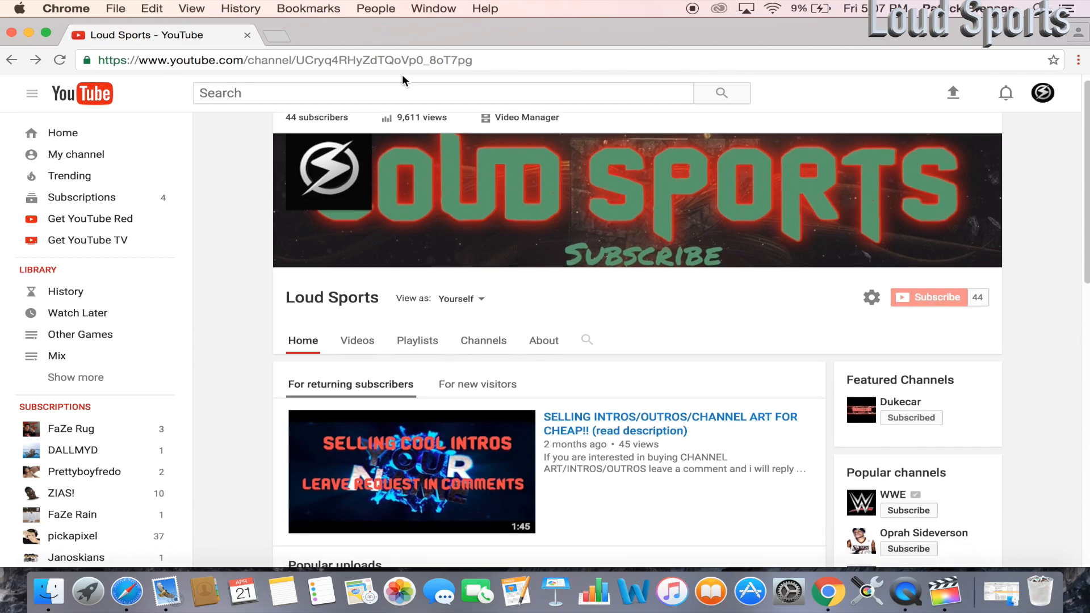
pyautogui.scroll(-3)
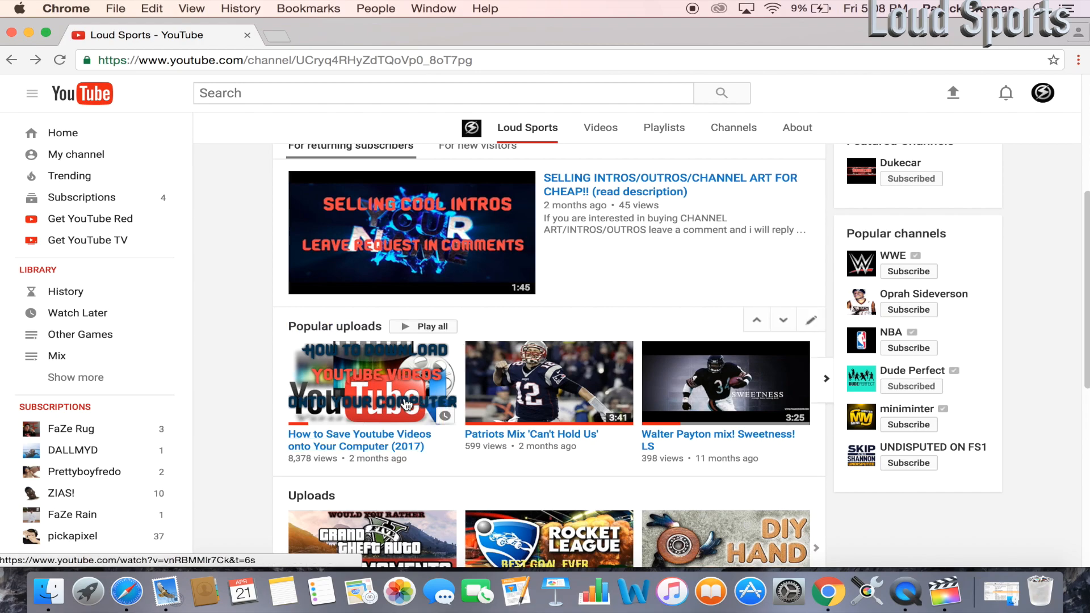
pyautogui.moveTo(407, 382)
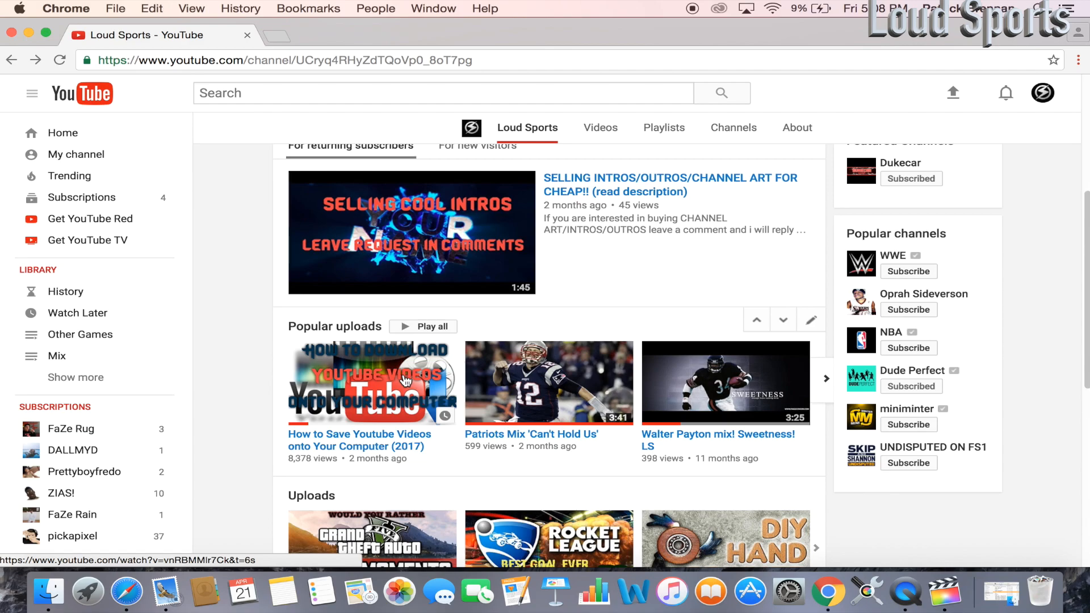
pyautogui.scroll(3)
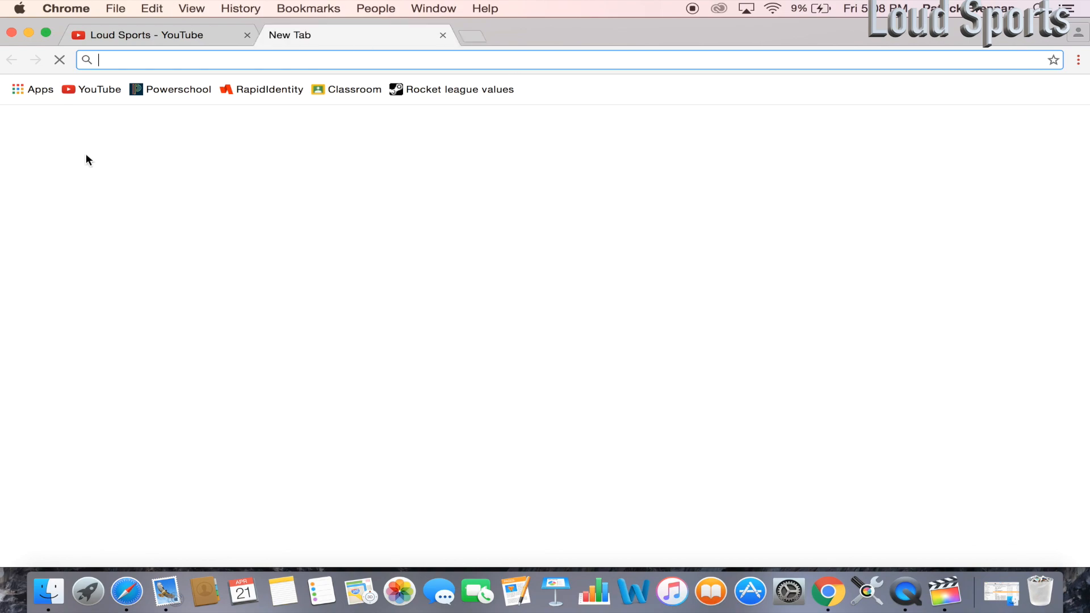
pyautogui.write('xboxclips.com/very+jeaious')
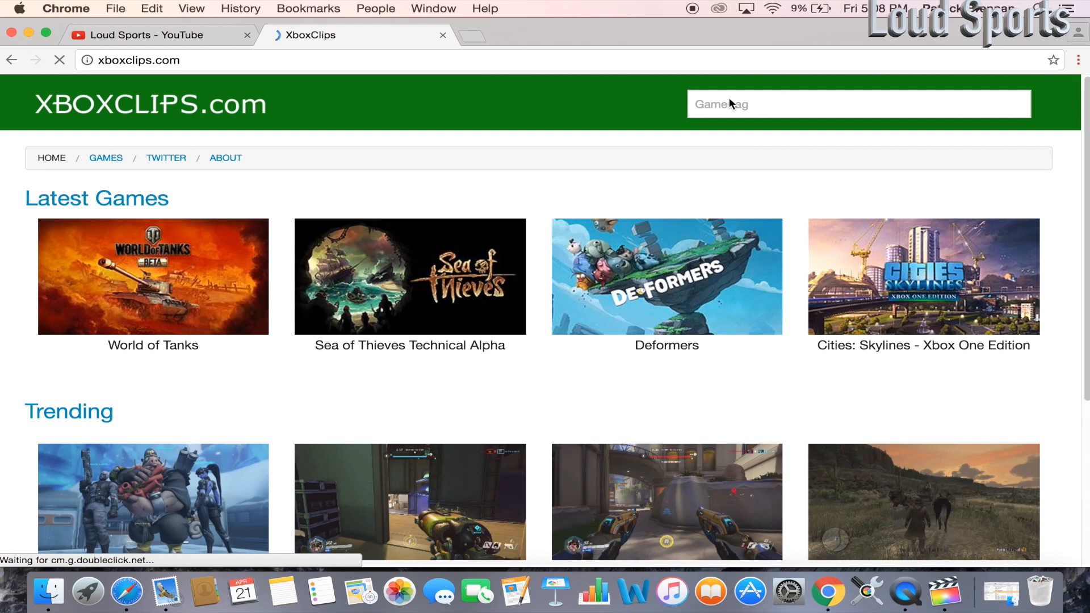
pyautogui.write('Very Je')
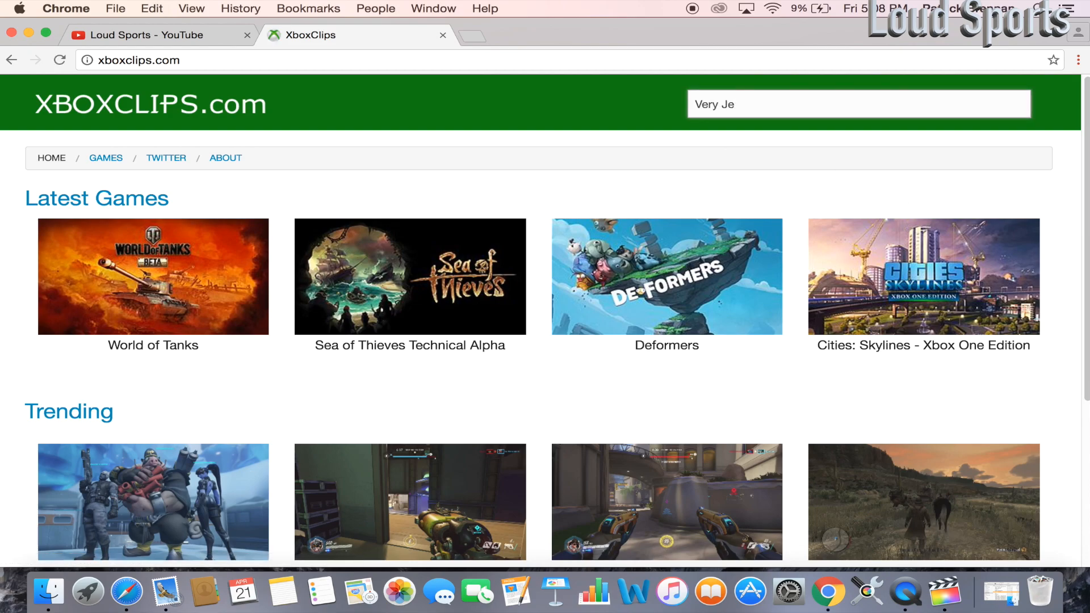
pyautogui.click(858, 103)
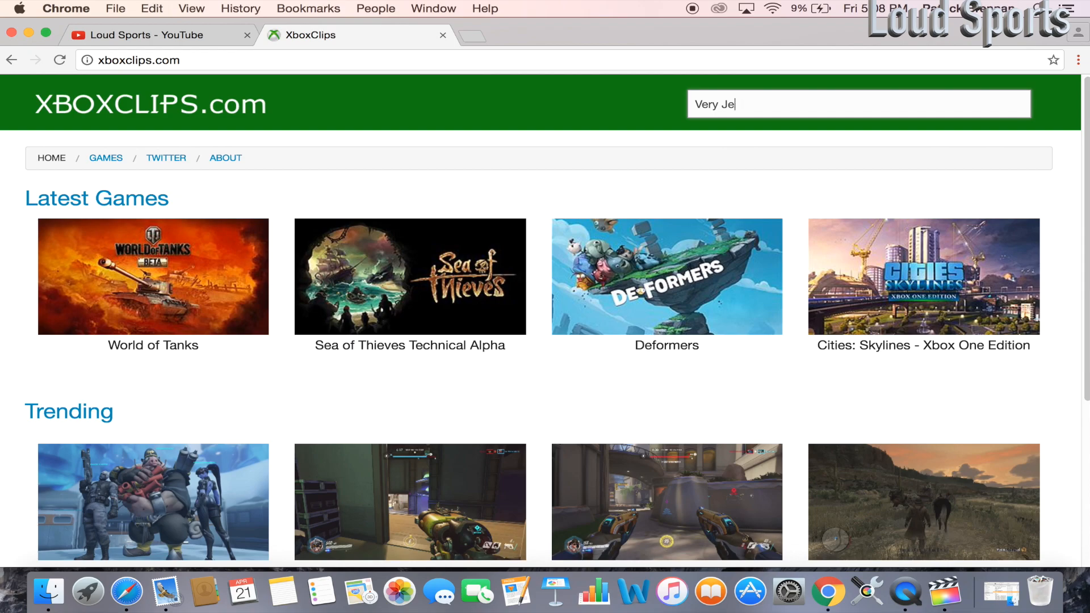
pyautogui.write('a')
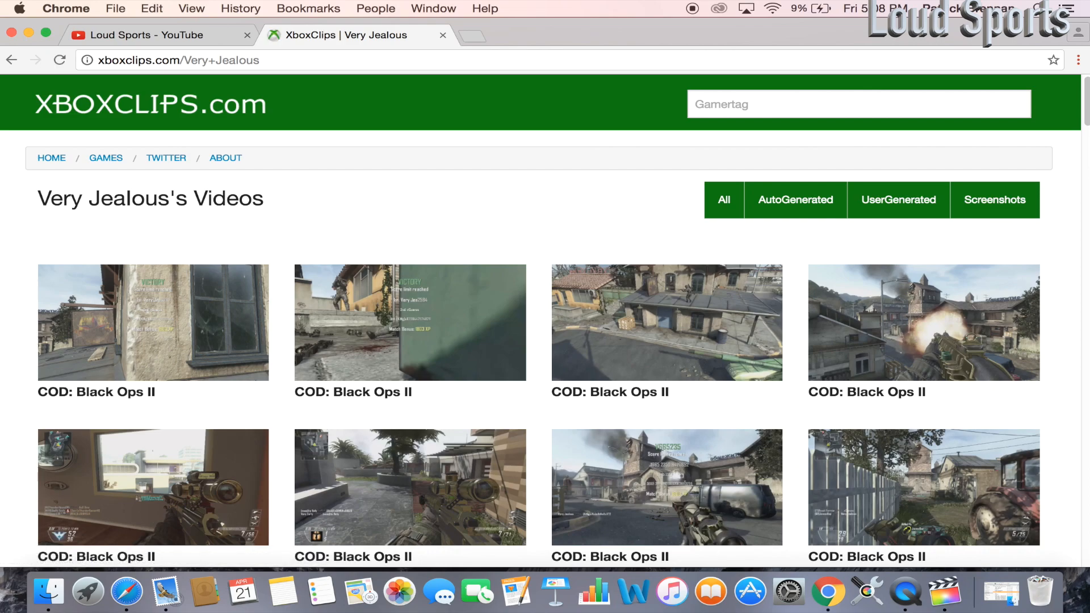
# Step: Scroll down the gallery to the Rocket League clip and open its page
pyautogui.scroll(-3)
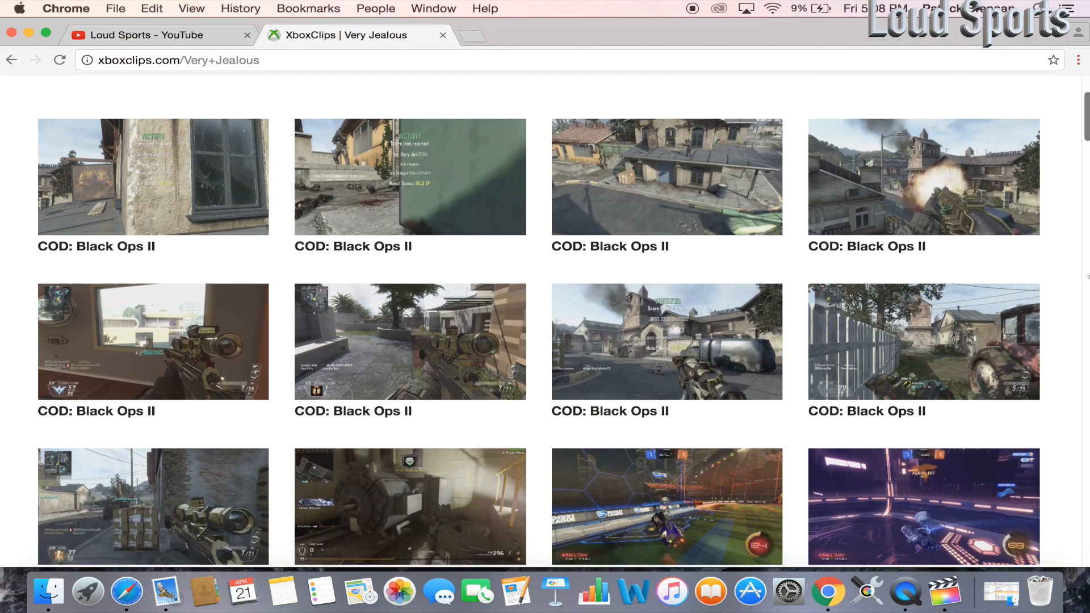
pyautogui.scroll(-3)
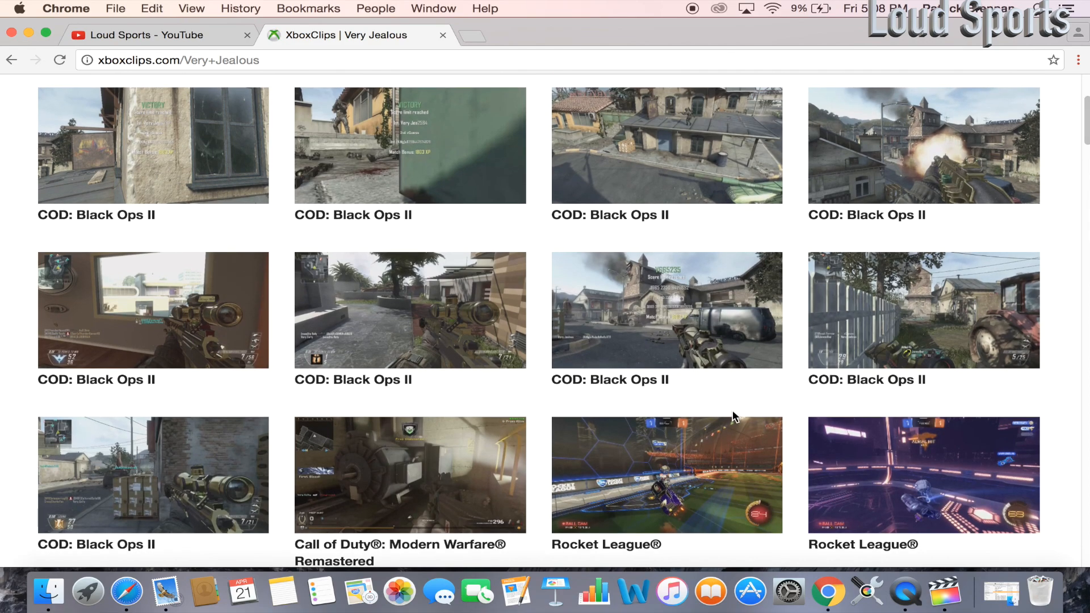
pyautogui.moveTo(736, 411)
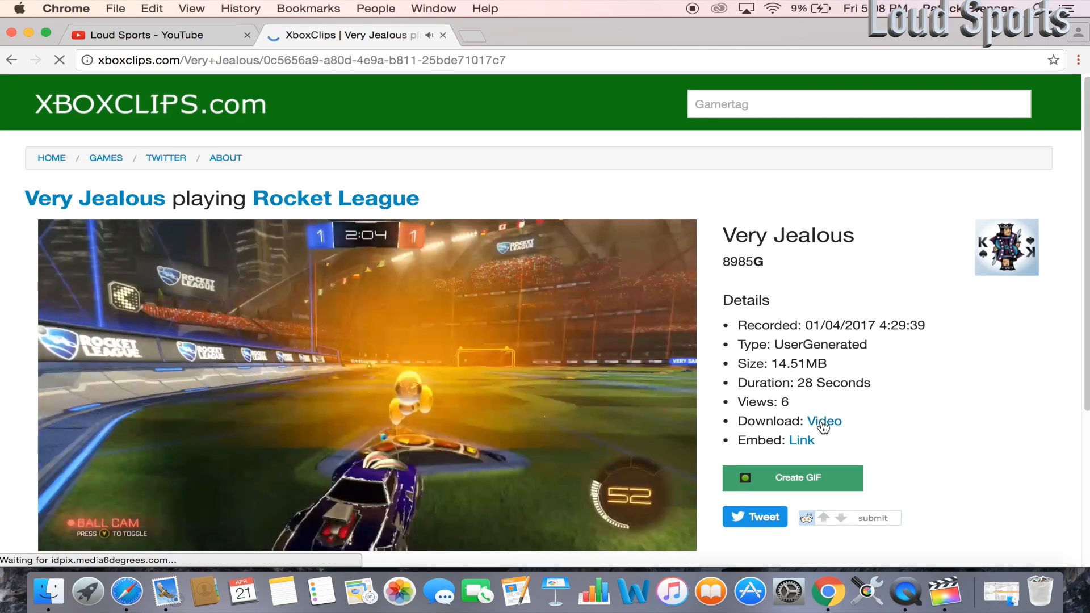
# Step: Download the Rocket League clip as video, GameClip-Original (6).mp4
pyautogui.click(824, 421)
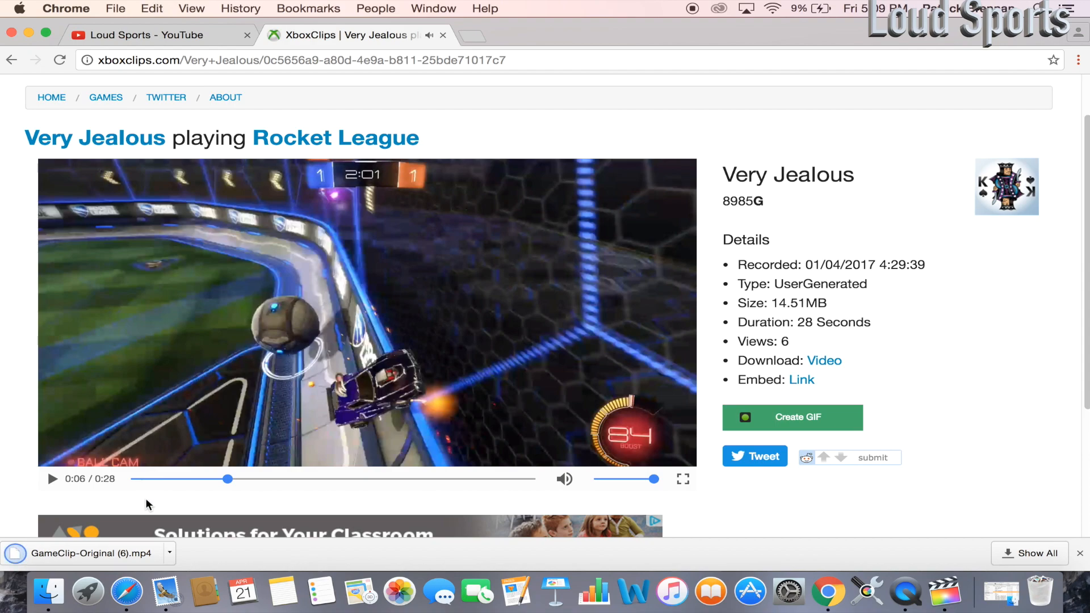
pyautogui.scroll(-3)
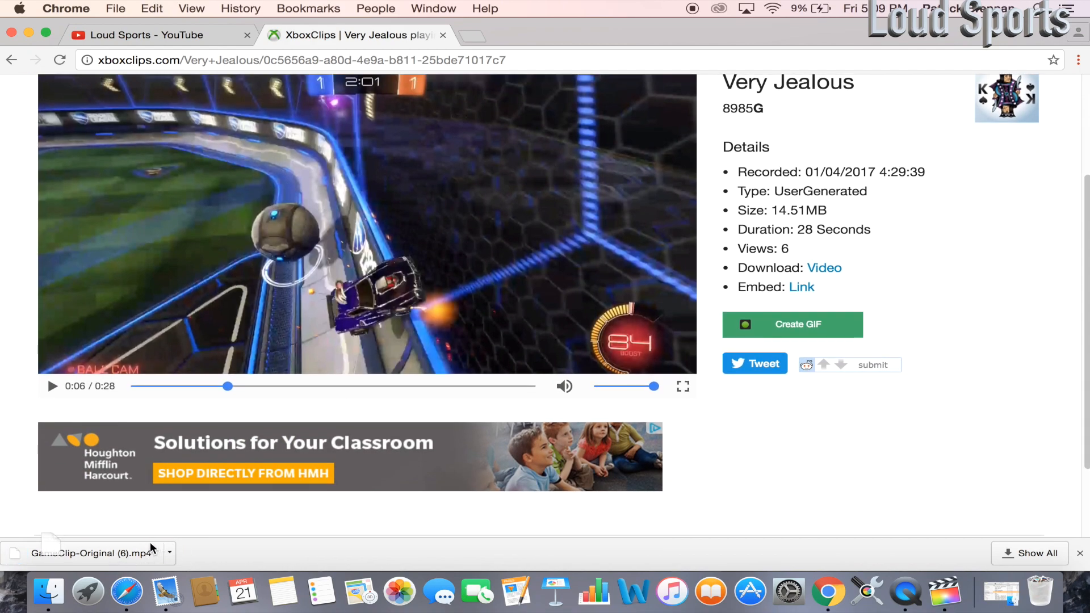
pyautogui.moveTo(264, 549)
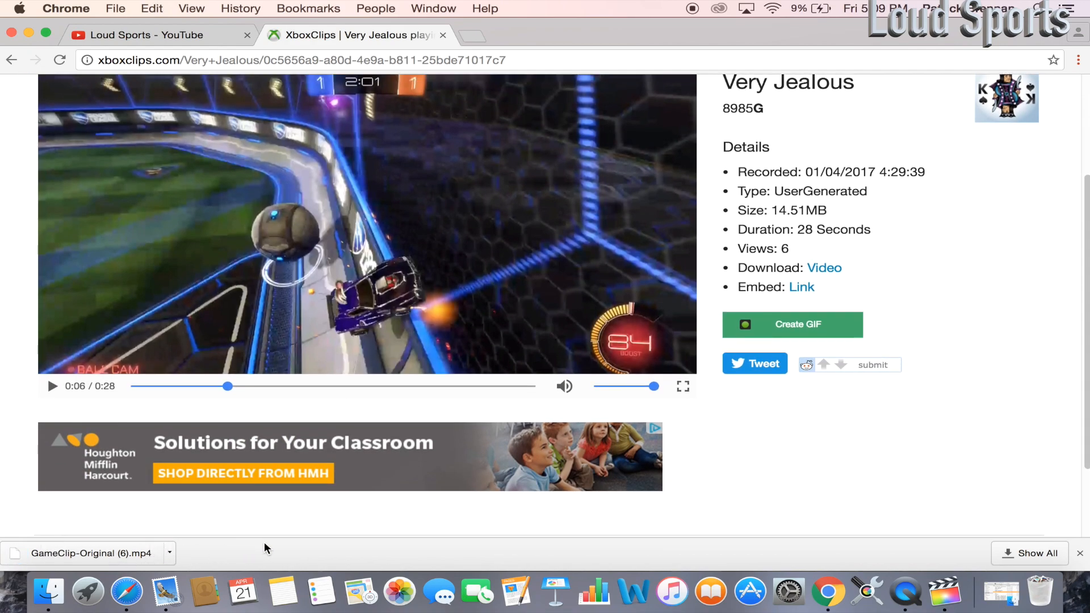
pyautogui.moveTo(724, 546)
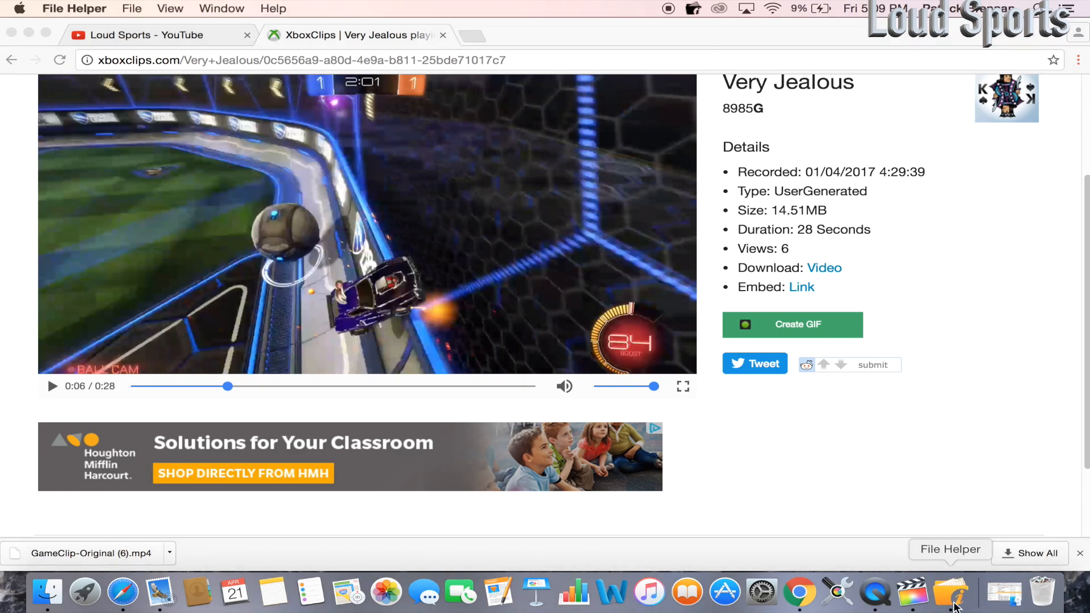
# Step: Close the 15.2 MB clip's File Helper details and switch to Final Cut Pro
pyautogui.click(90, 553)
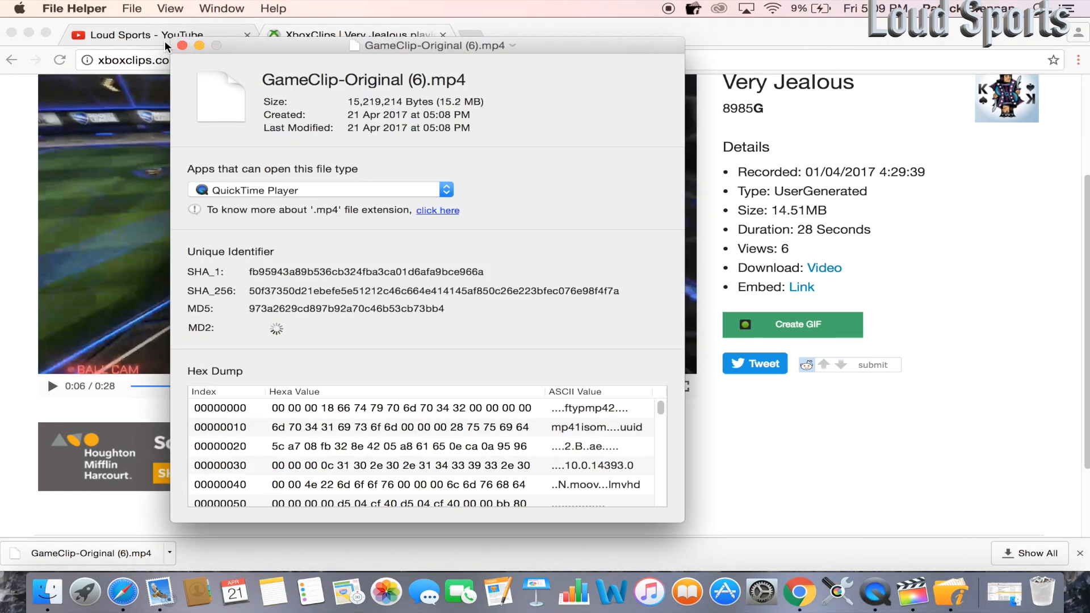
pyautogui.click(181, 46)
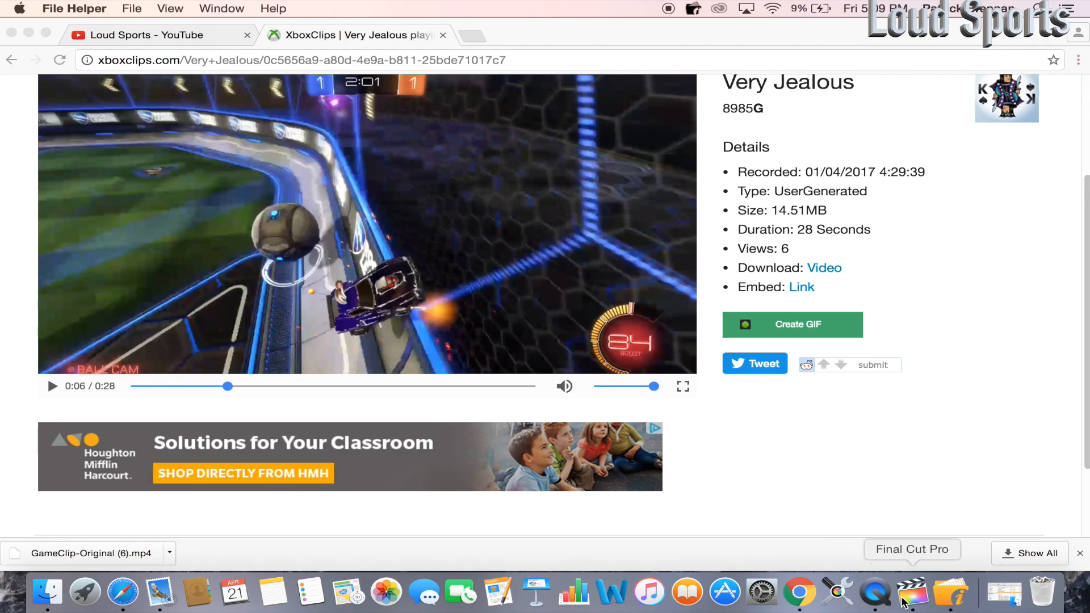
pyautogui.click(911, 592)
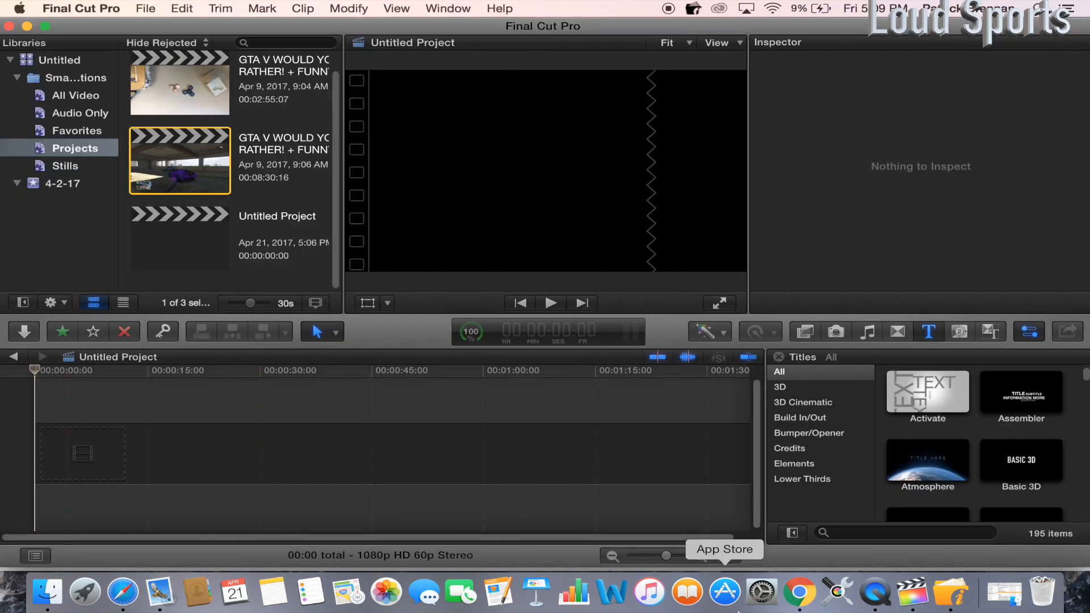
# Step: Return from Chrome to Final Cut Pro and open the Media Import window
pyautogui.click(799, 592)
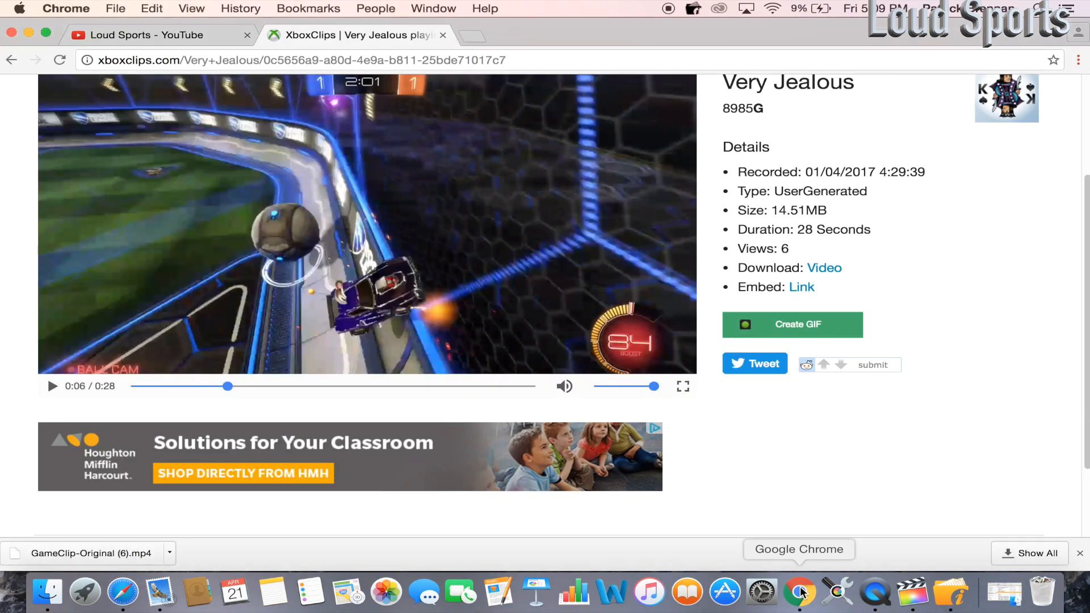
pyautogui.moveTo(874, 592)
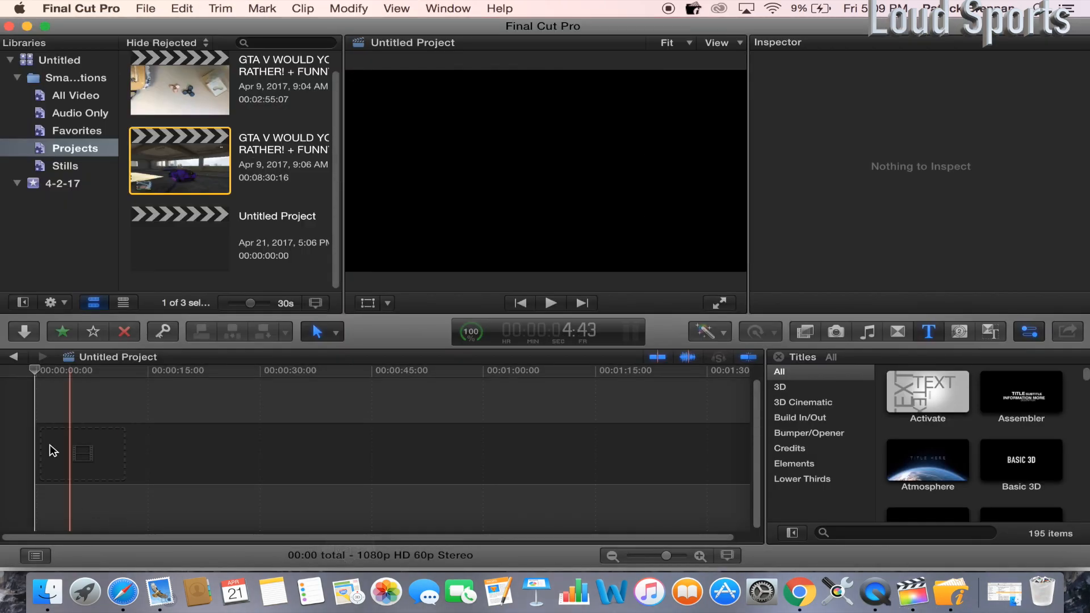
pyautogui.click(23, 331)
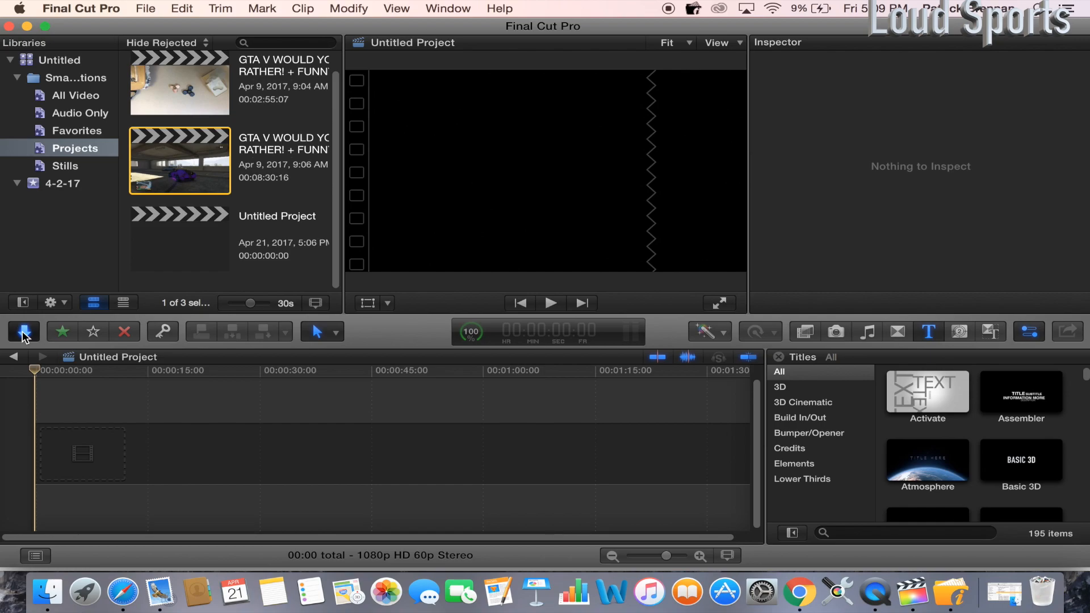
pyautogui.click(24, 331)
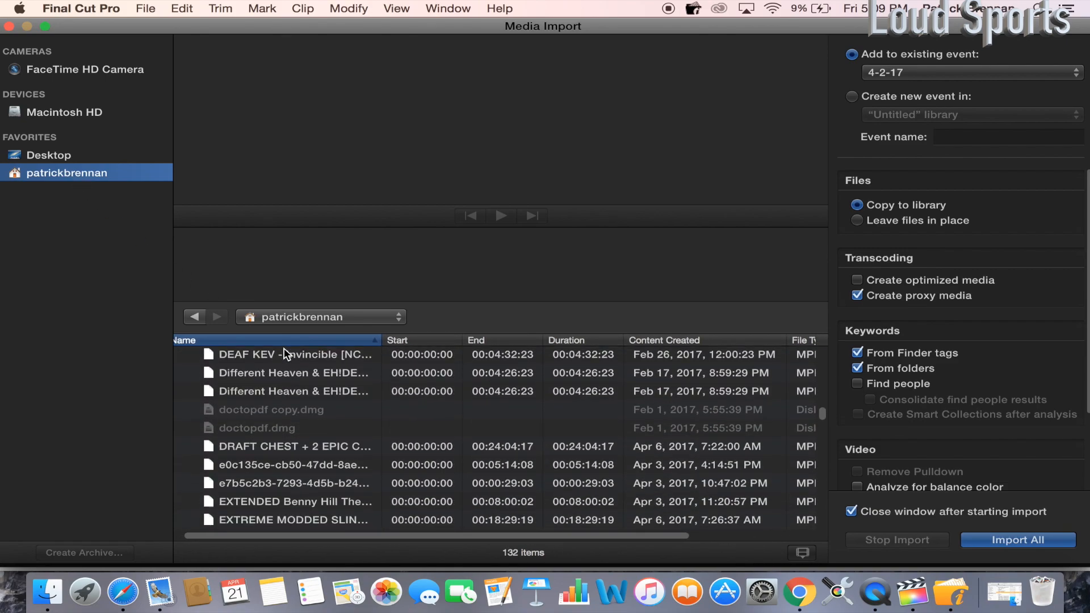
# Step: Import GameClip-Original (6).mp4 into event 4-2-17 and the Untitled Project timeline
pyautogui.scroll(-3)
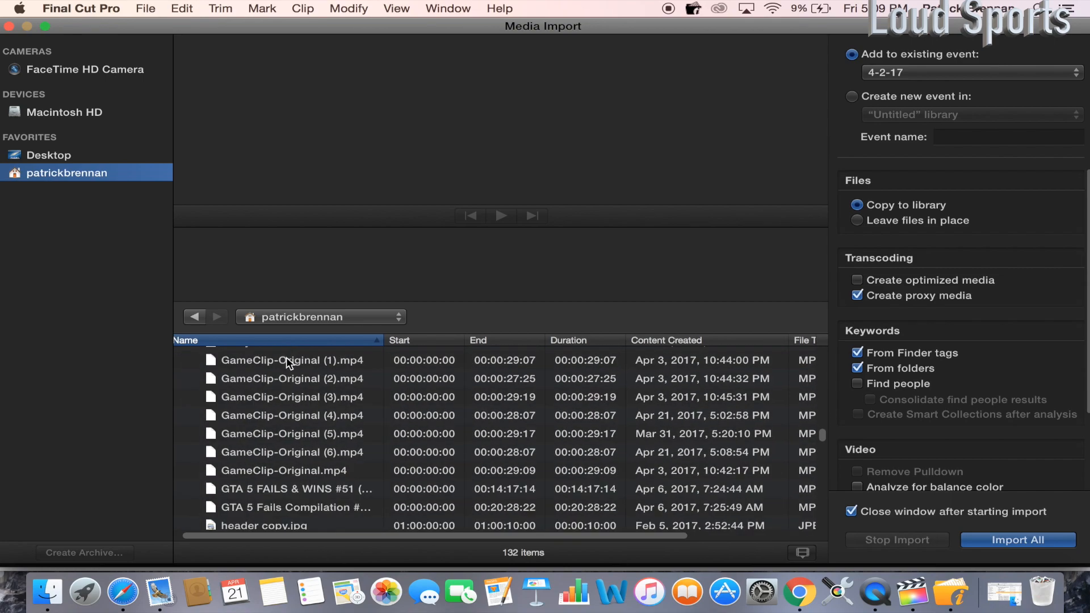
pyautogui.click(292, 452)
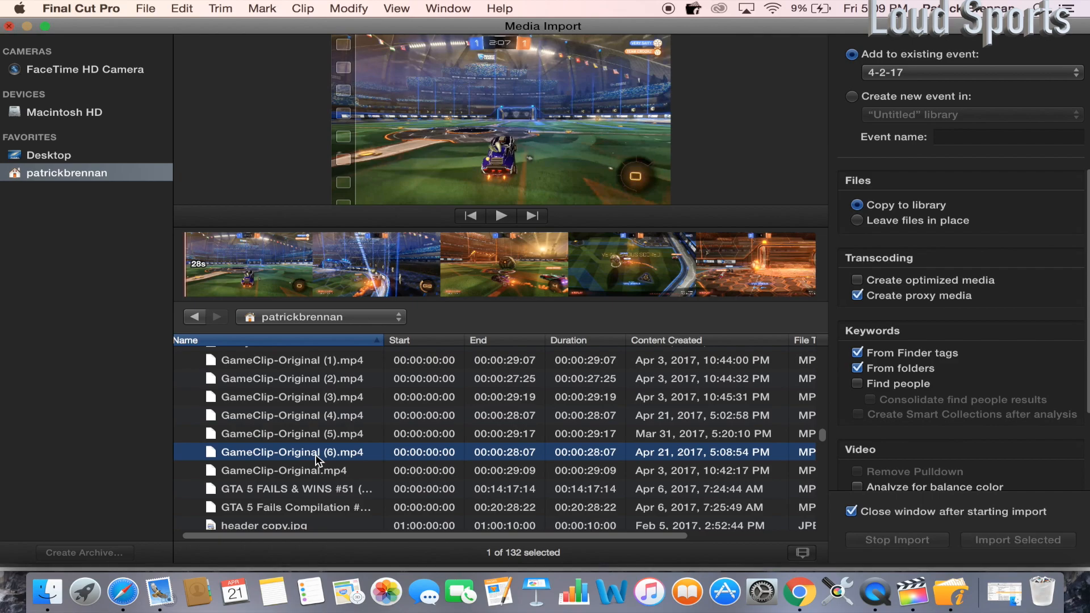
pyautogui.click(1017, 539)
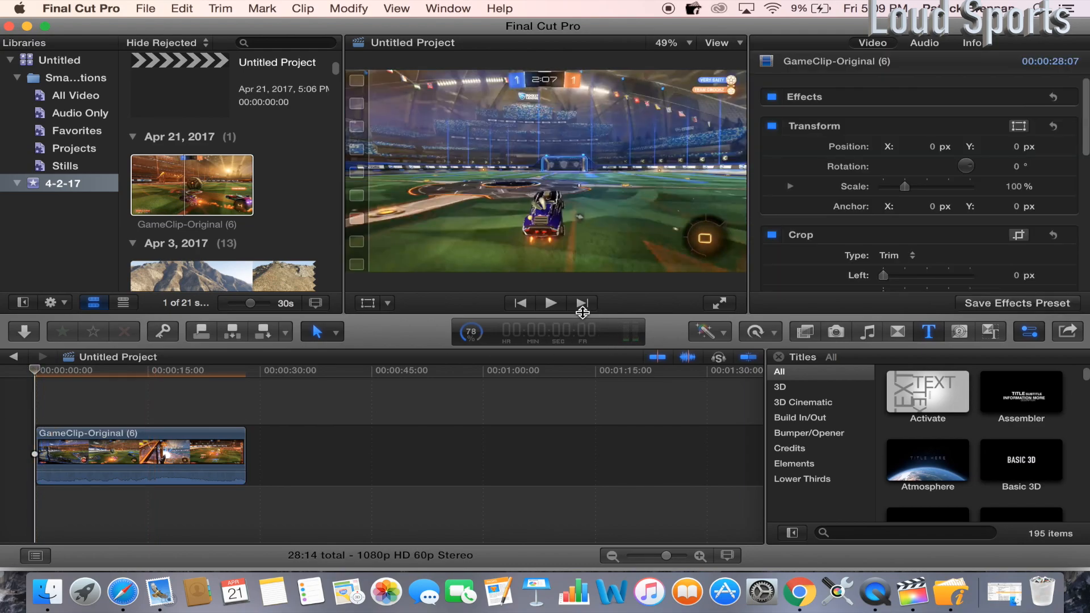
pyautogui.moveTo(581, 302)
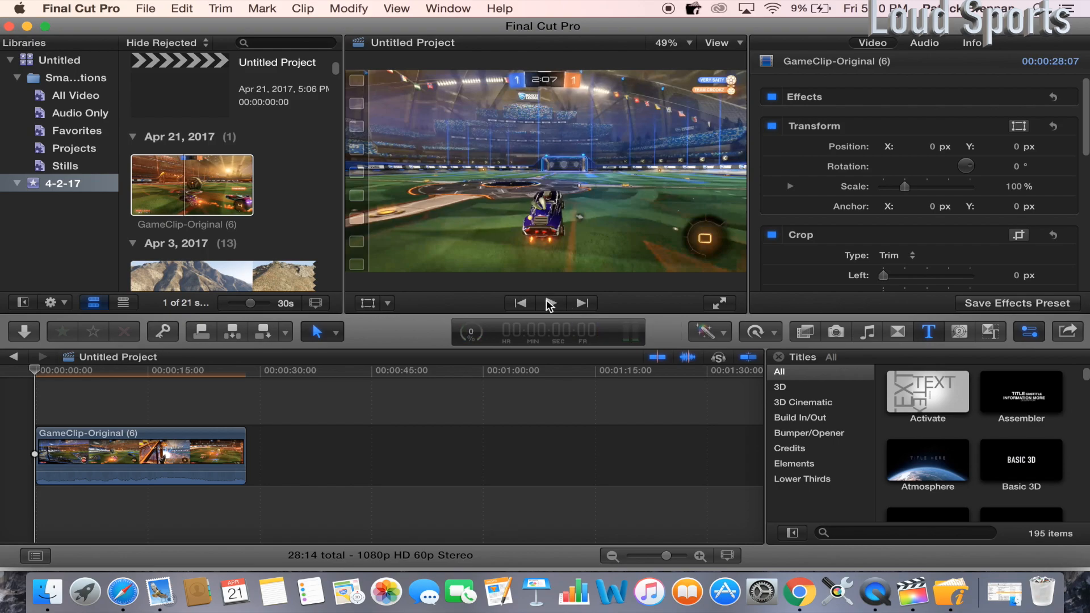
pyautogui.click(549, 303)
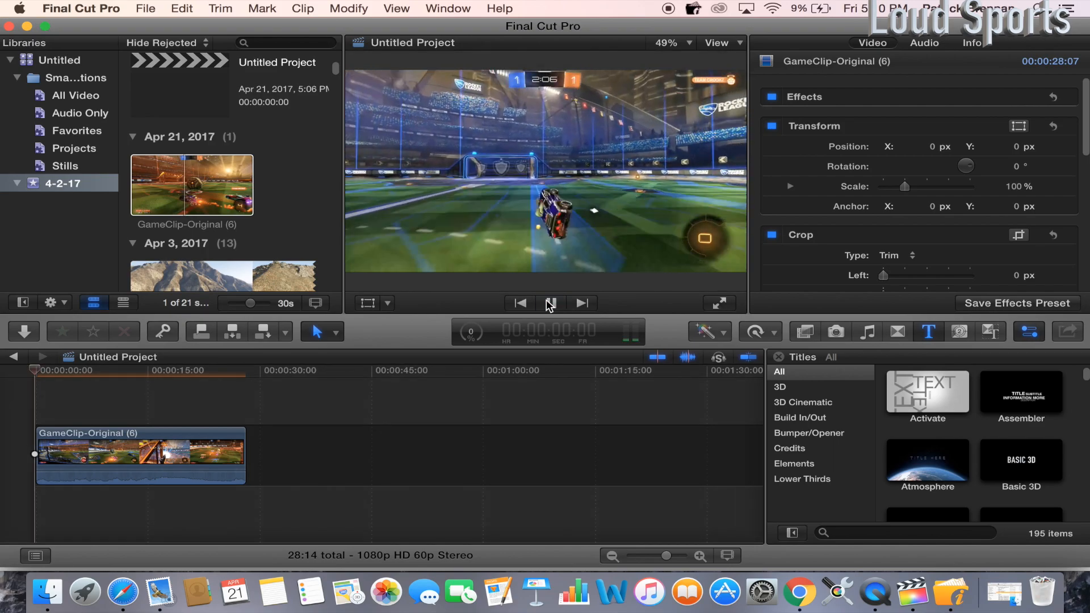
pyautogui.click(549, 303)
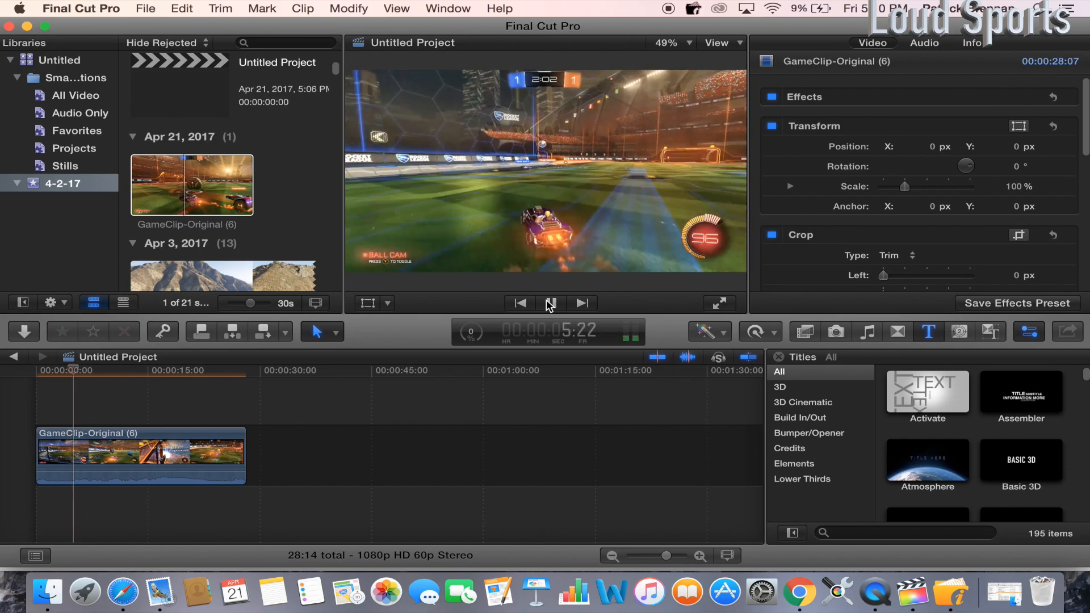
pyautogui.click(549, 303)
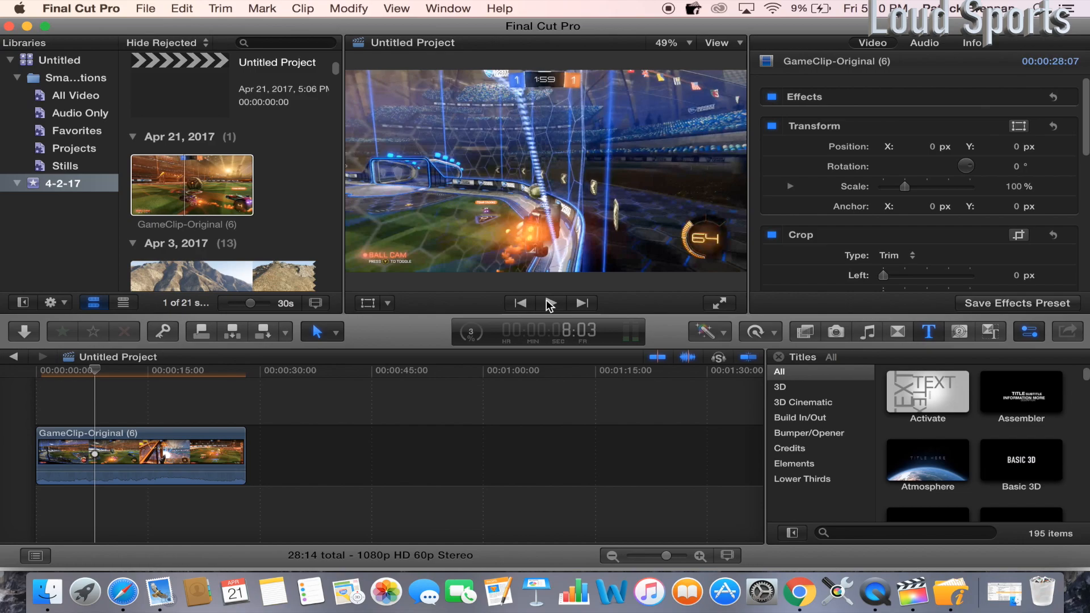
pyautogui.click(550, 303)
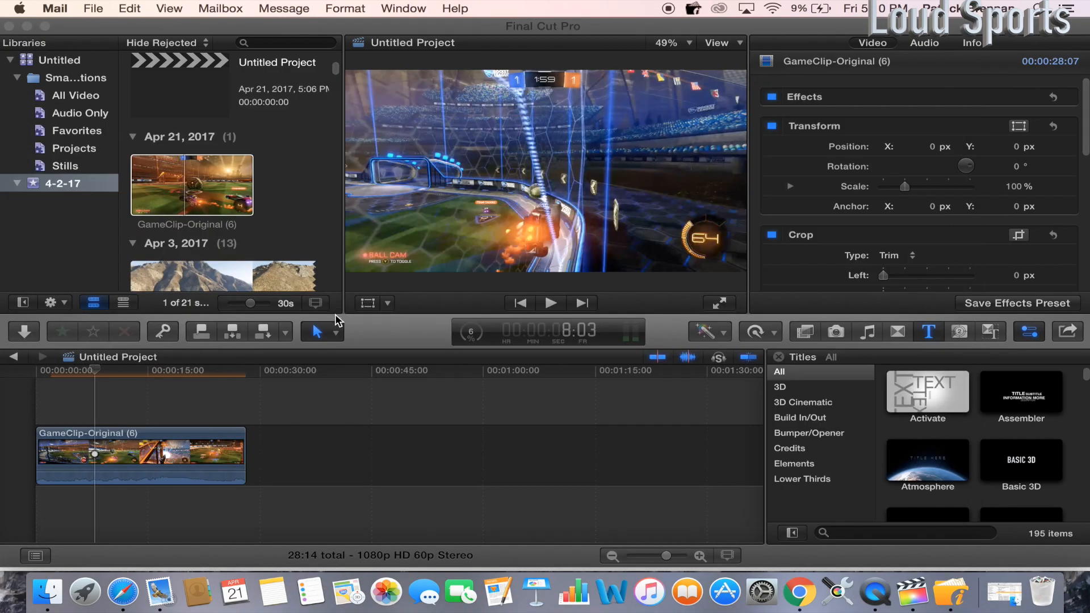
pyautogui.moveTo(386, 592)
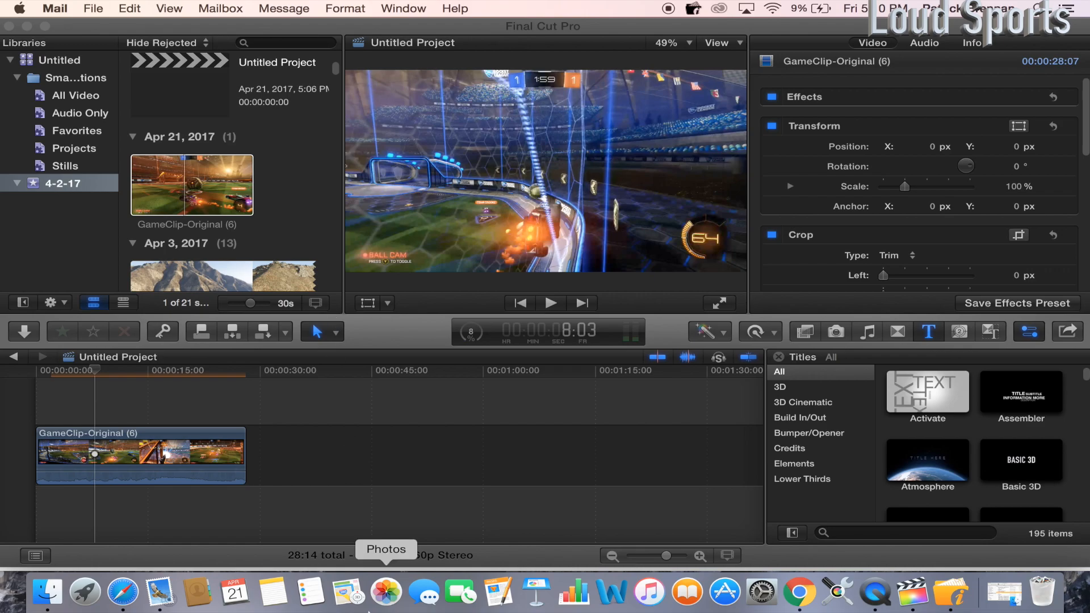